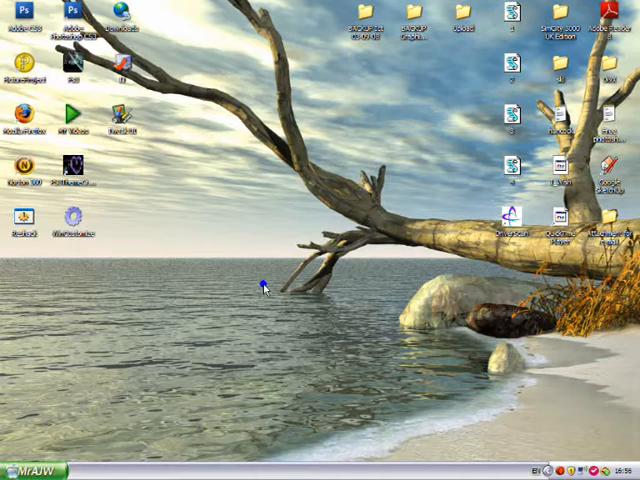
Create a new folder on the desktop from the desktop's New > Folder menu.
right_click(262, 285)
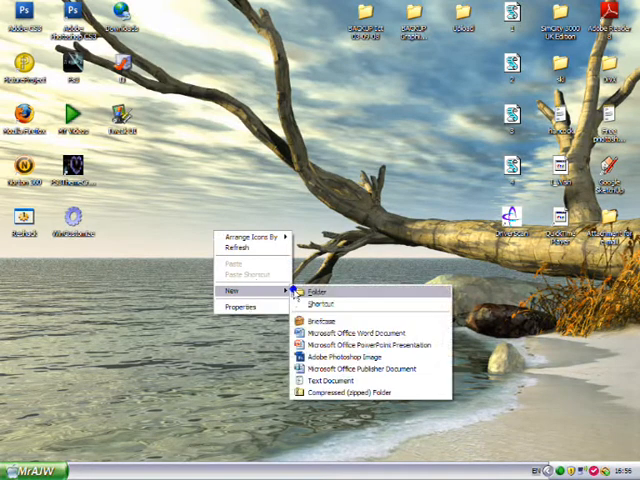
click(312, 292)
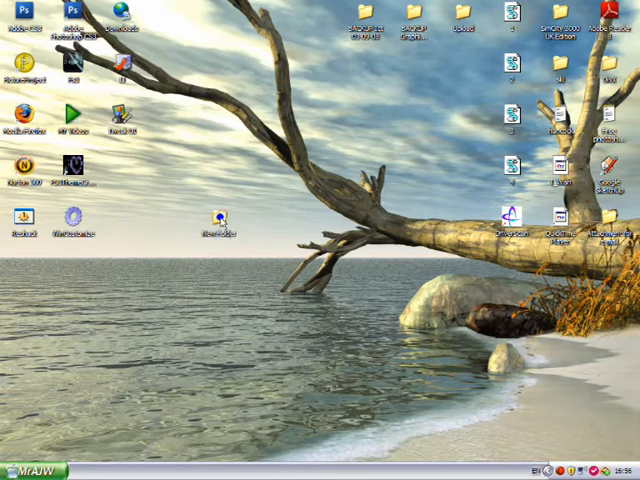
mouse_move(216, 220)
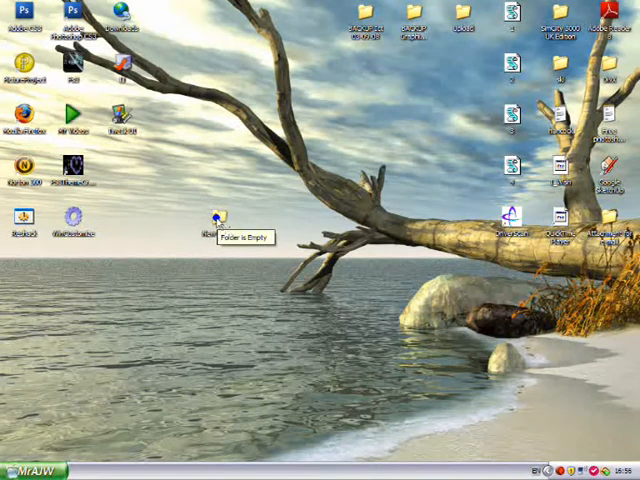
Change the new folder's icon to the blank, transparent icon via Properties > Customize.
right_click(217, 218)
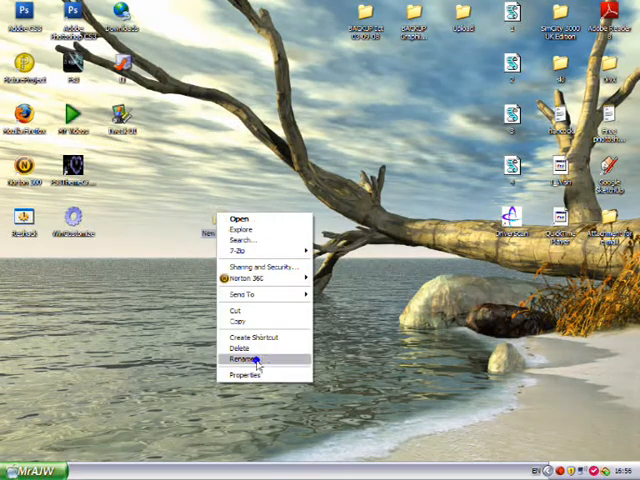
click(245, 373)
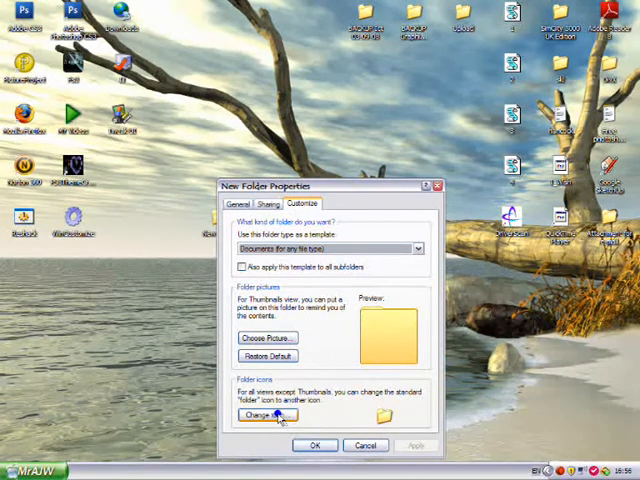
click(267, 415)
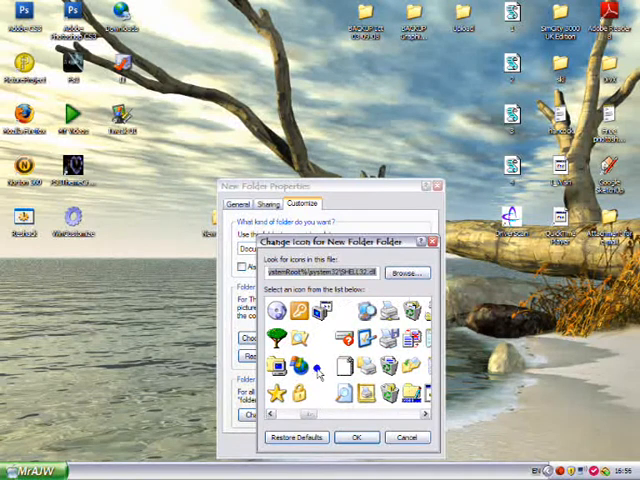
click(322, 370)
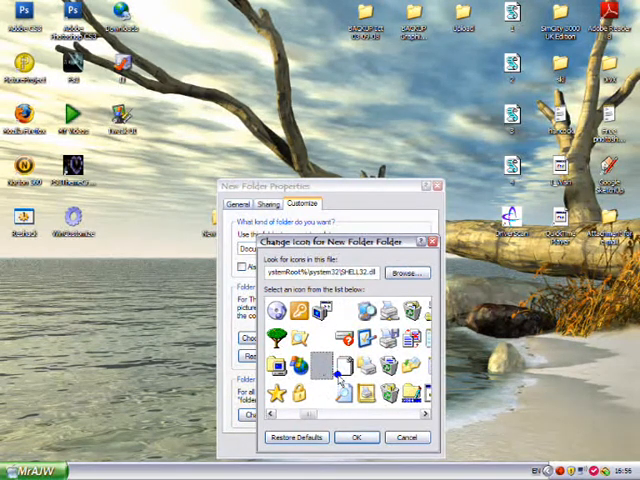
click(405, 437)
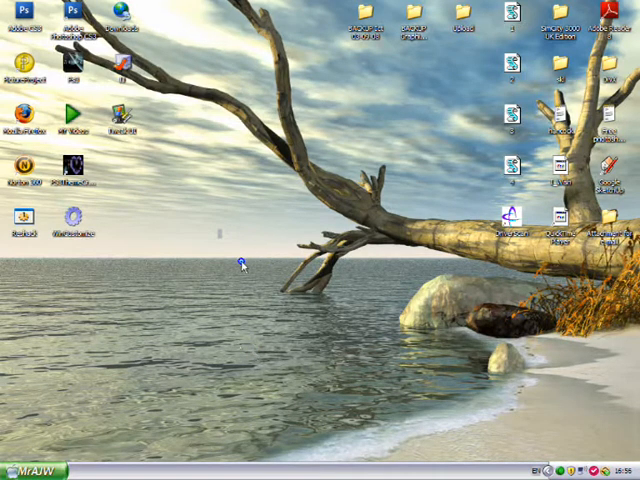
mouse_move(247, 283)
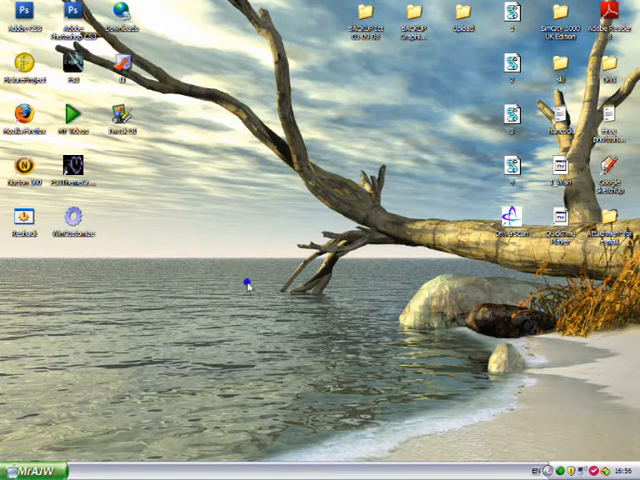
mouse_move(217, 252)
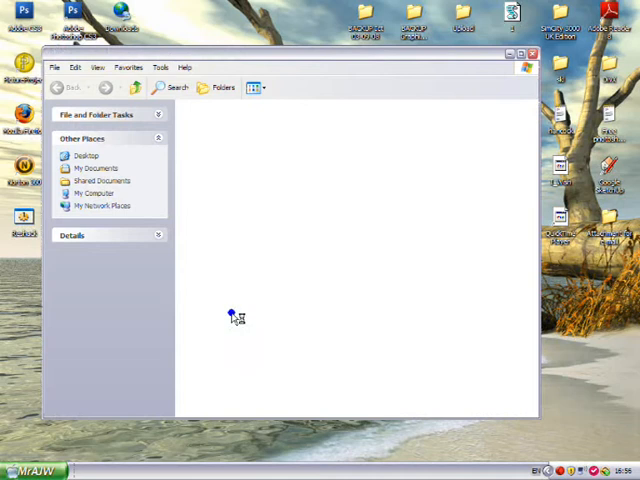
Close the empty window of the invisible folder.
click(529, 54)
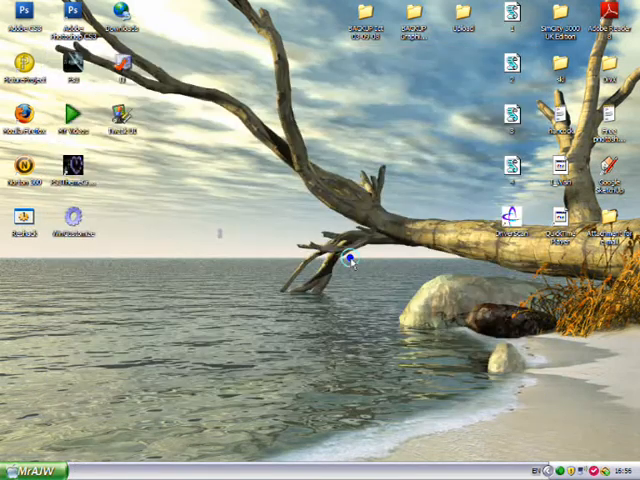
mouse_move(400, 320)
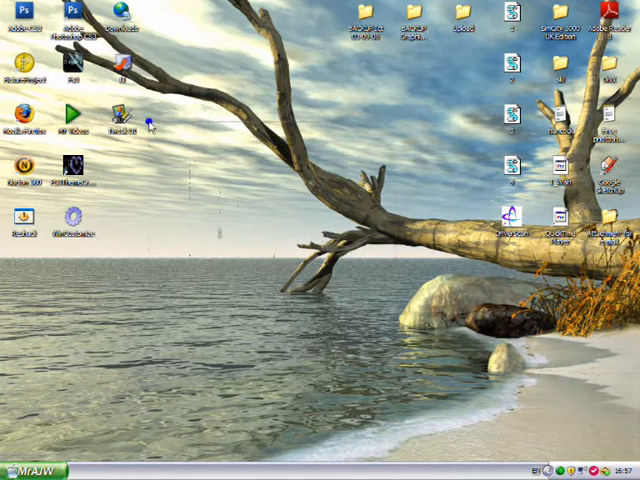
mouse_move(255, 213)
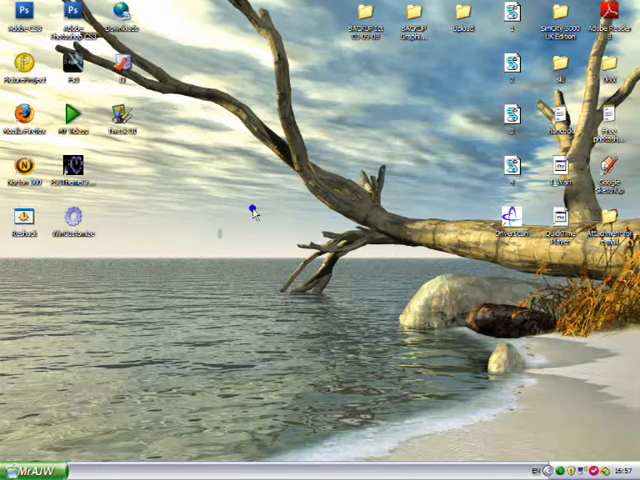
mouse_move(213, 60)
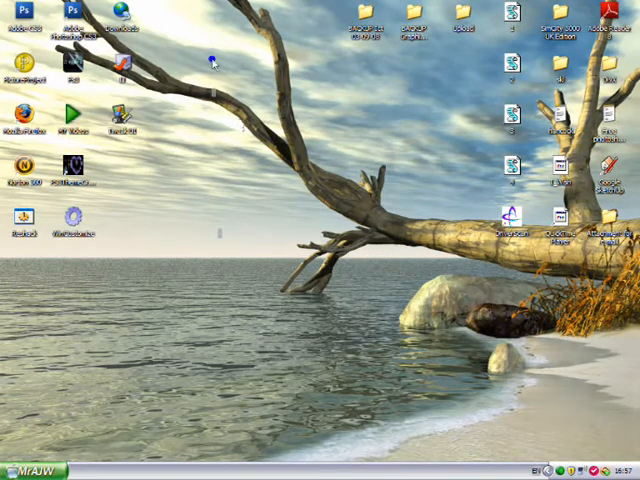
mouse_move(242, 210)
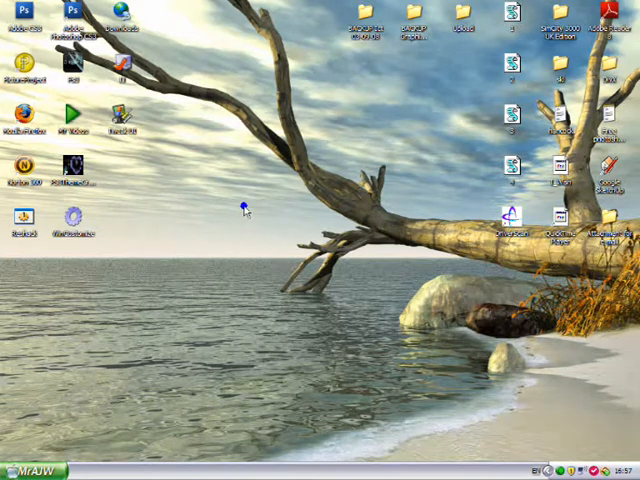
Assign the blank icon to the 'New Folder' folder through its Properties.
right_click(243, 207)
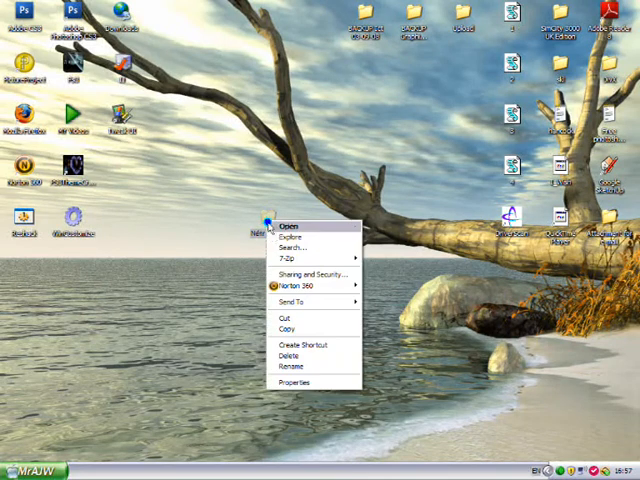
click(294, 382)
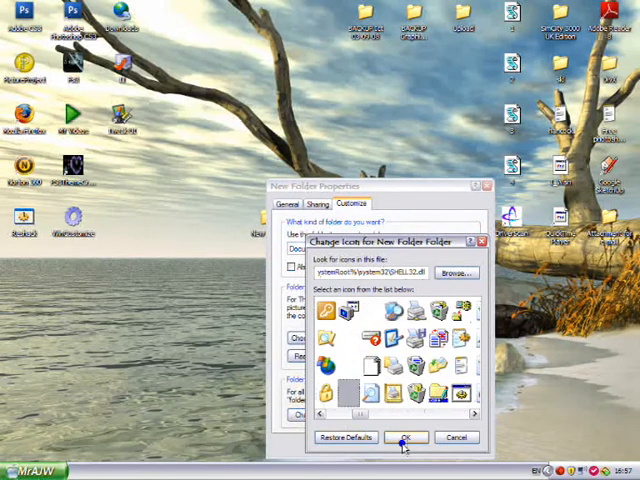
click(406, 437)
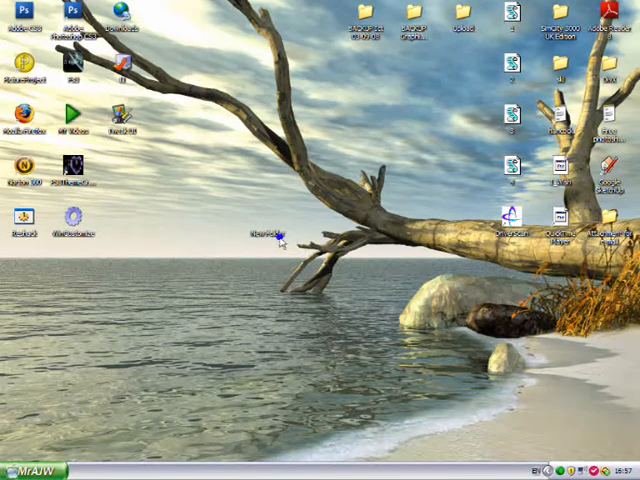
Rename the blank-icon folder to an Alt+255 blank name.
right_click(263, 235)
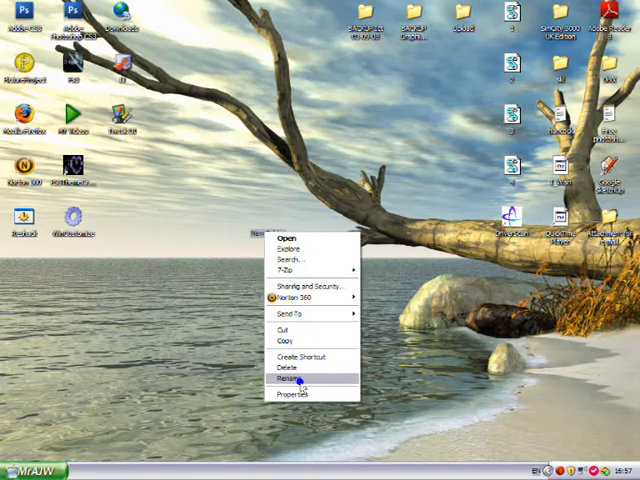
click(287, 380)
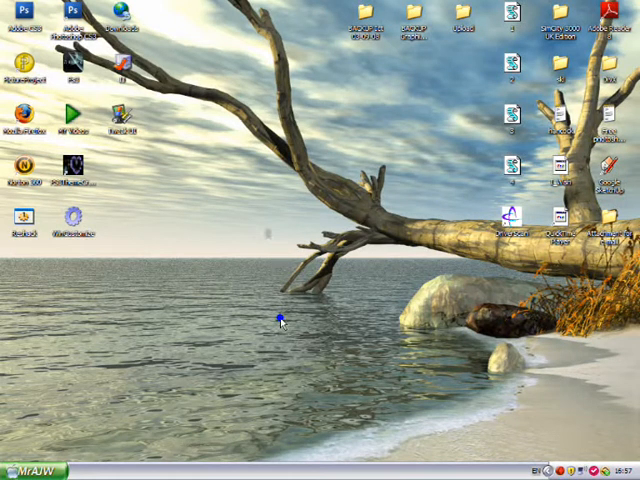
mouse_move(260, 193)
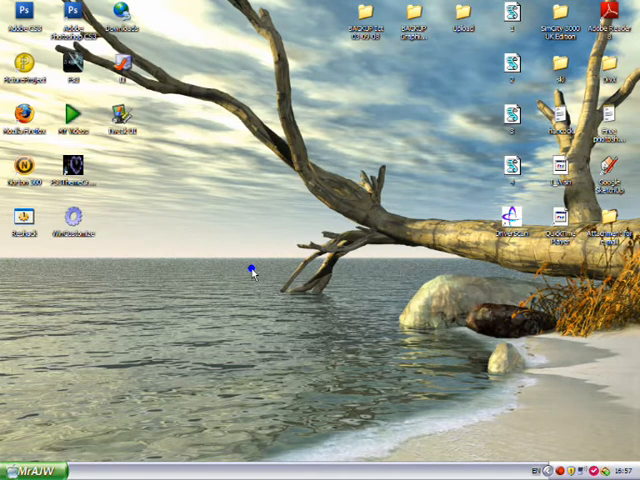
mouse_move(216, 249)
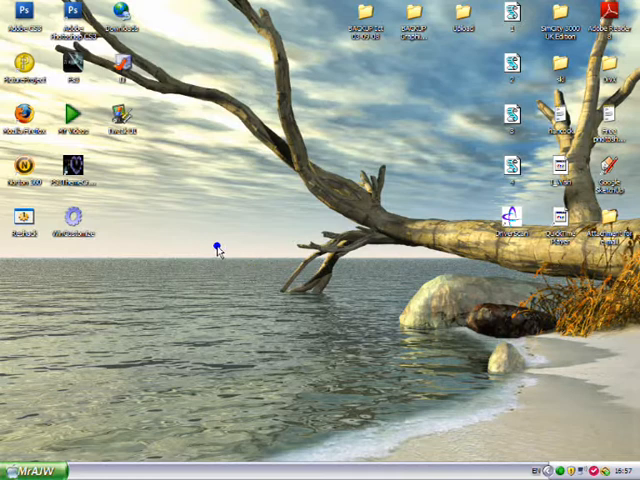
Attempt a blank Alt+255 rename, dismiss the name-exists error, and select 'New Folder'.
right_click(216, 248)
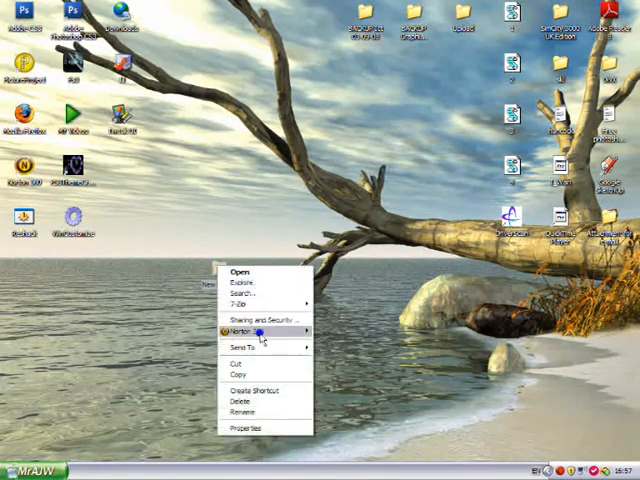
click(240, 330)
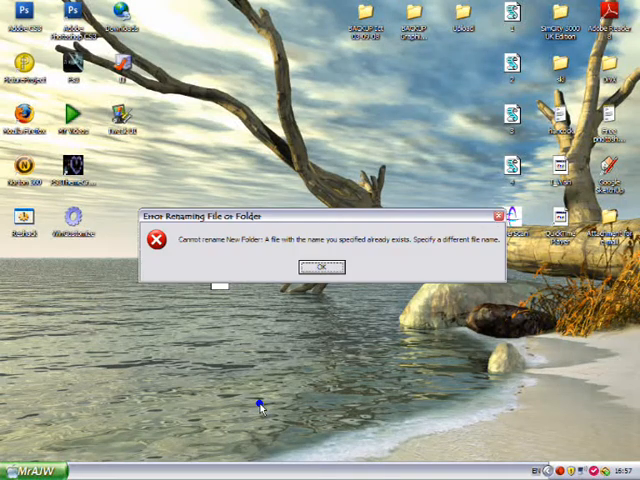
mouse_move(318, 340)
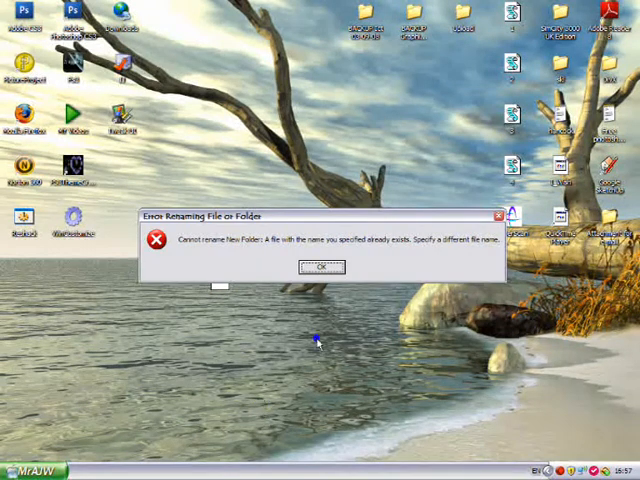
mouse_move(370, 247)
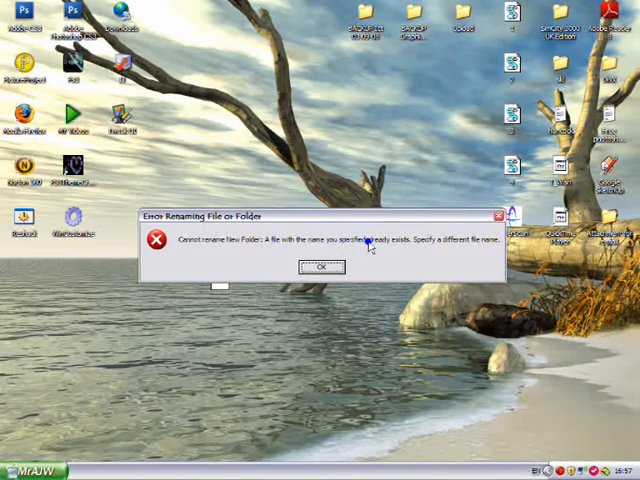
click(320, 267)
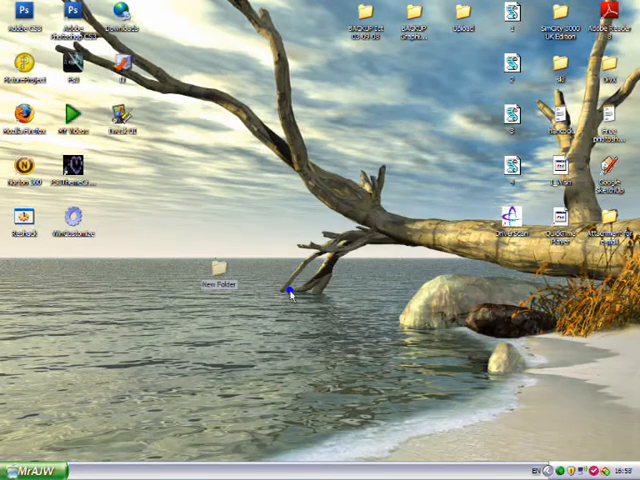
click(215, 283)
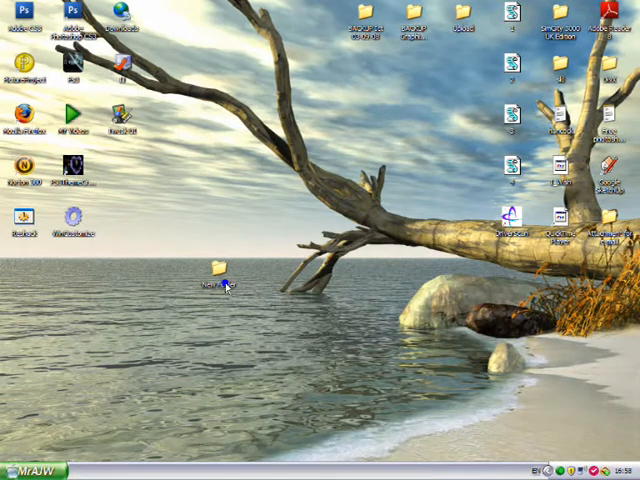
mouse_move(213, 285)
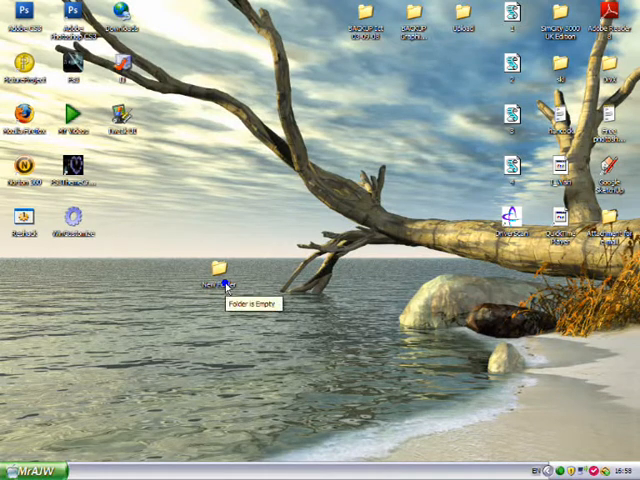